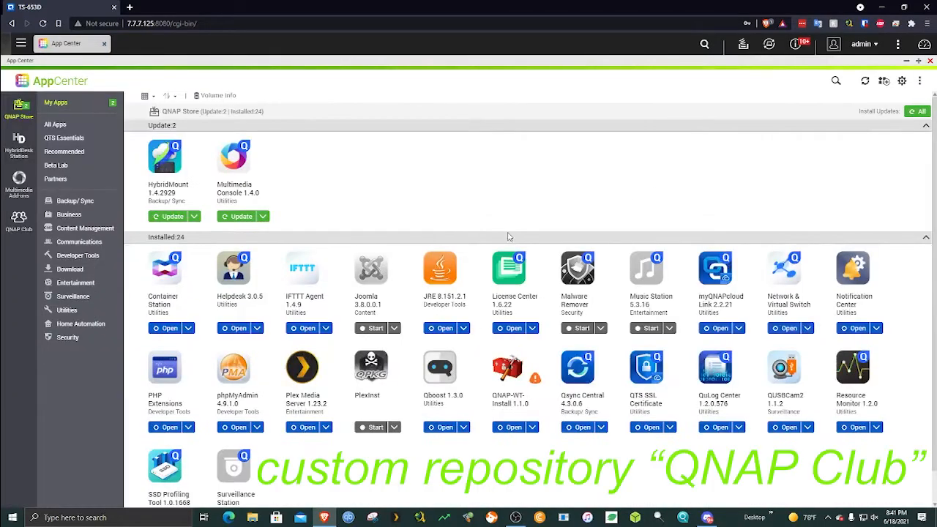
mouse_move(17, 220)
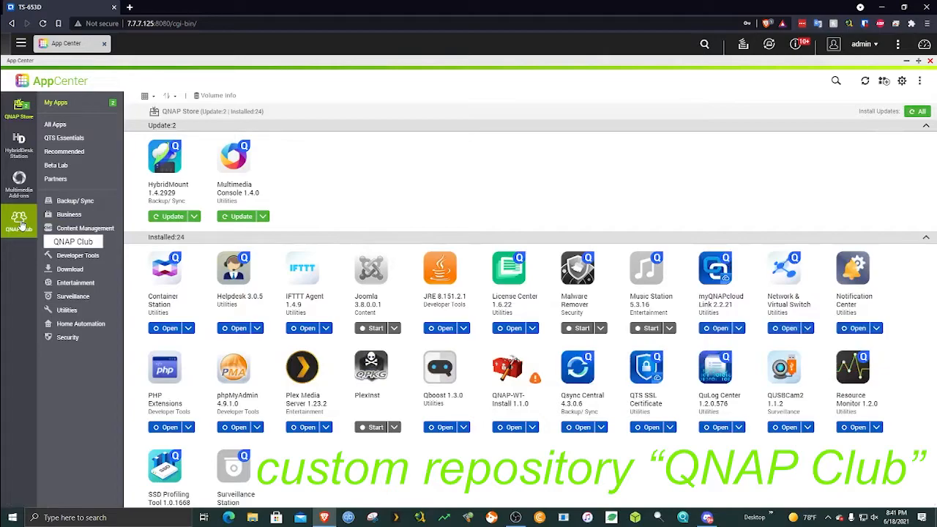
- Verify the QNAP Club repository and its repo.xml URL in App Center's App Repository settings
click(19, 220)
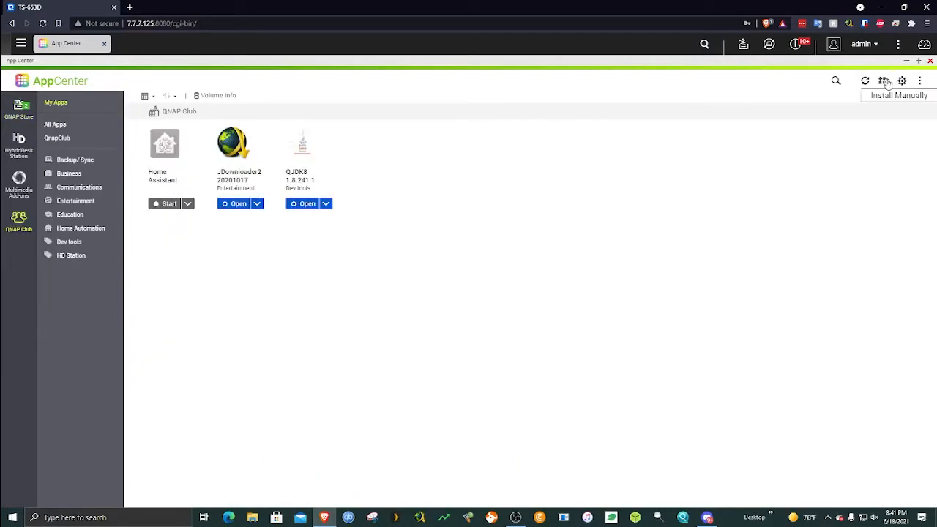
click(902, 81)
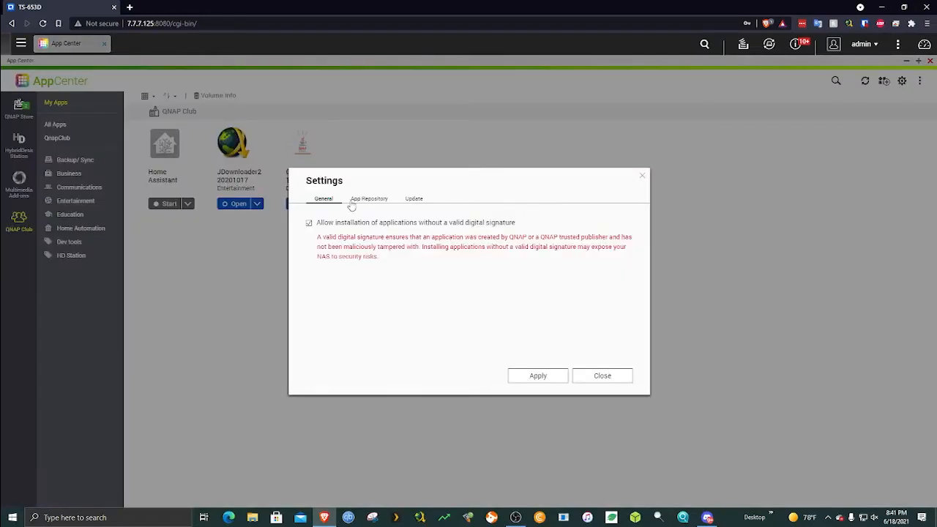
click(369, 199)
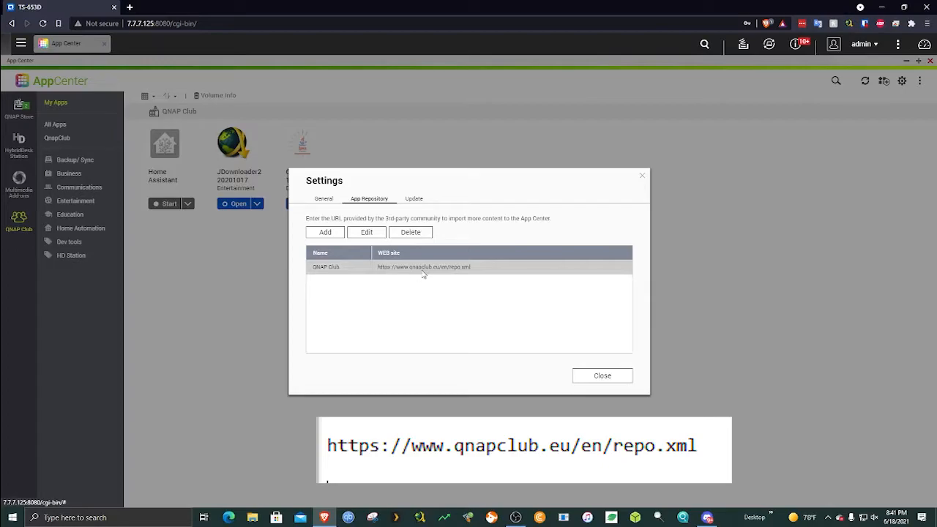
click(366, 232)
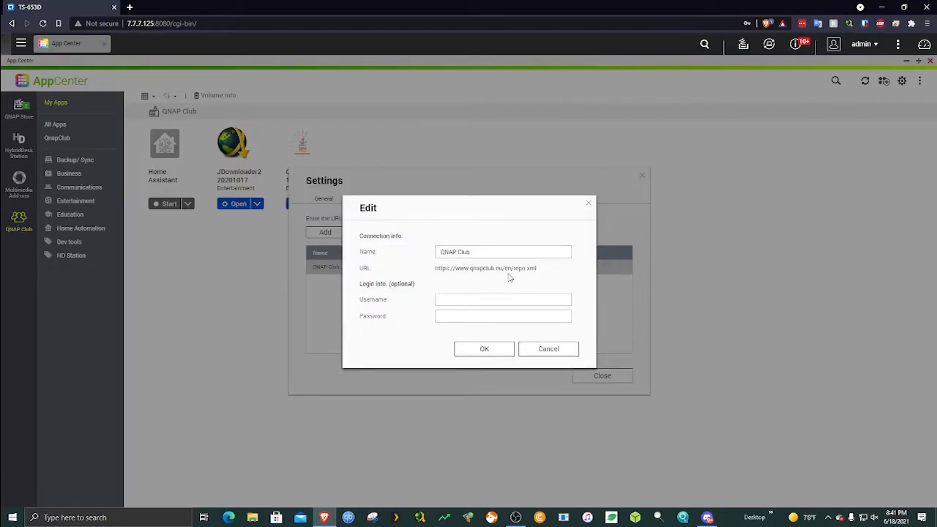
click(548, 349)
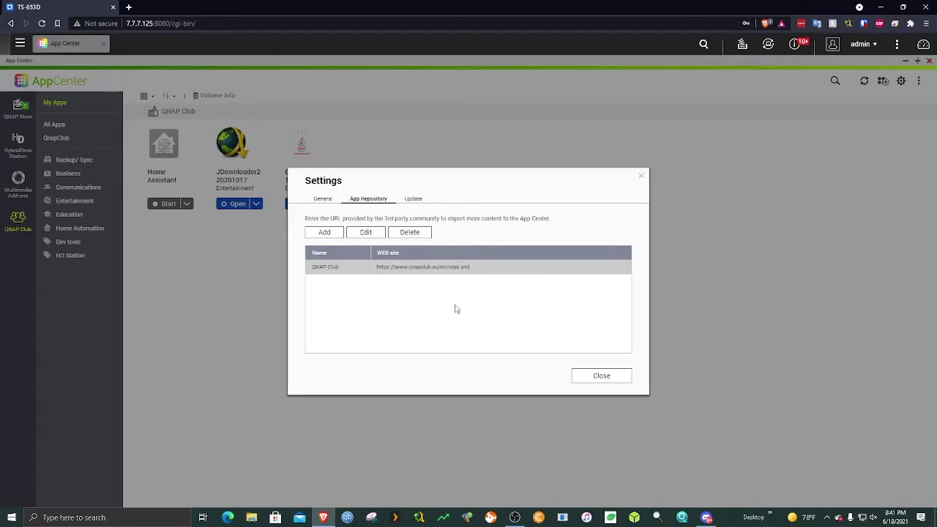
click(600, 374)
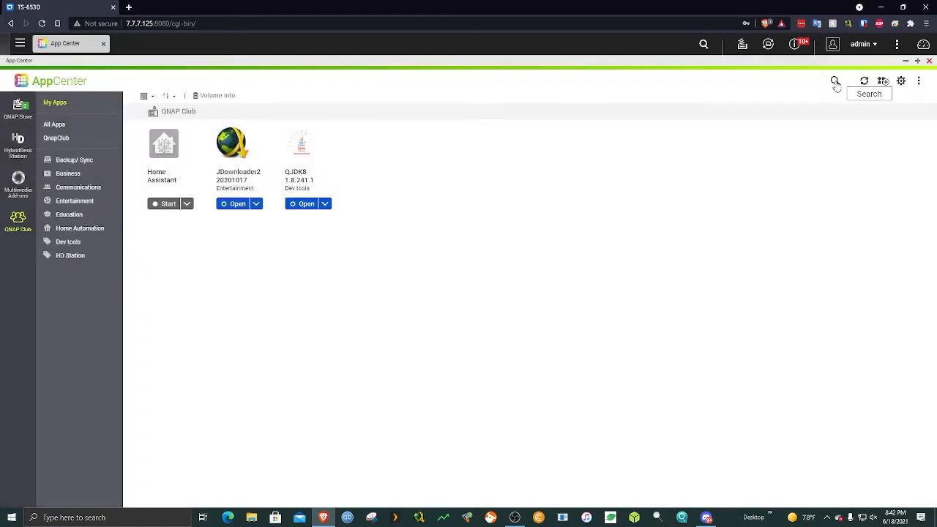
- Search the catalogue for 'tor' and install qBittorrent despite the unsigned-app warning
click(835, 81)
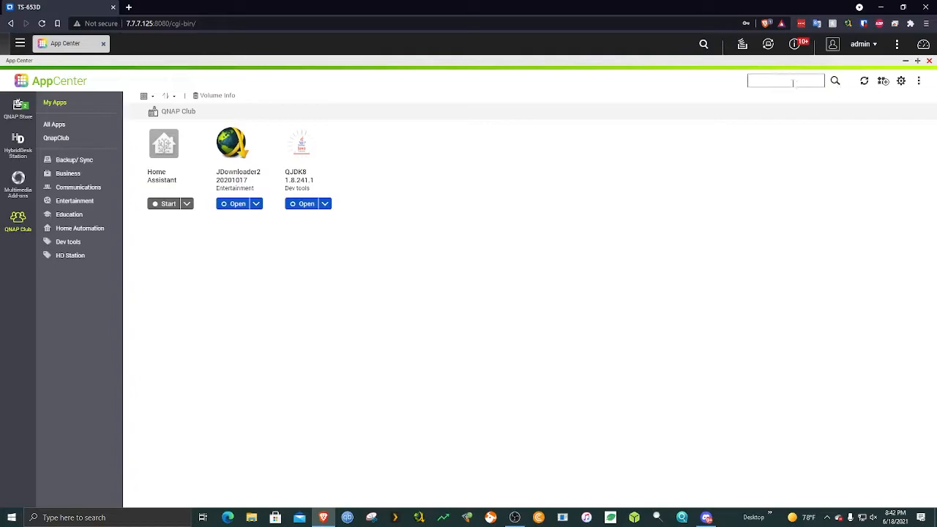
text(torrent)
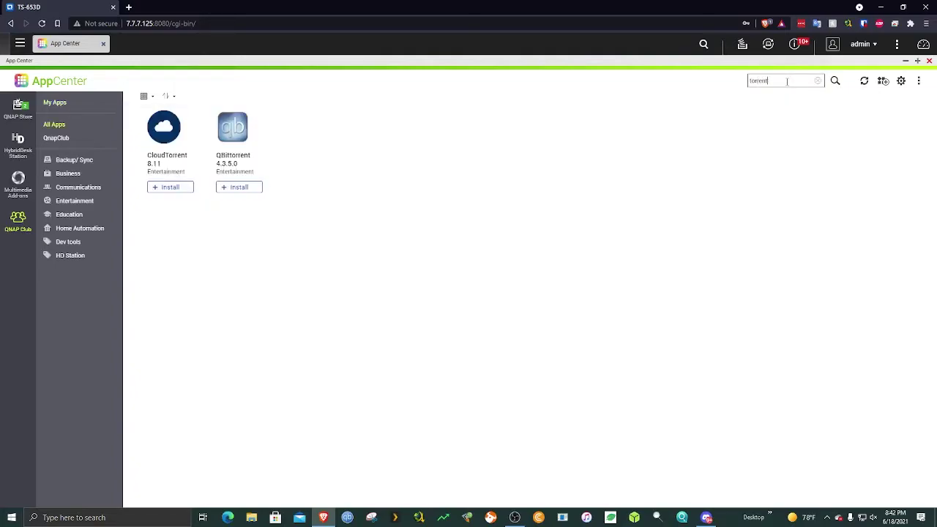
mouse_move(240, 146)
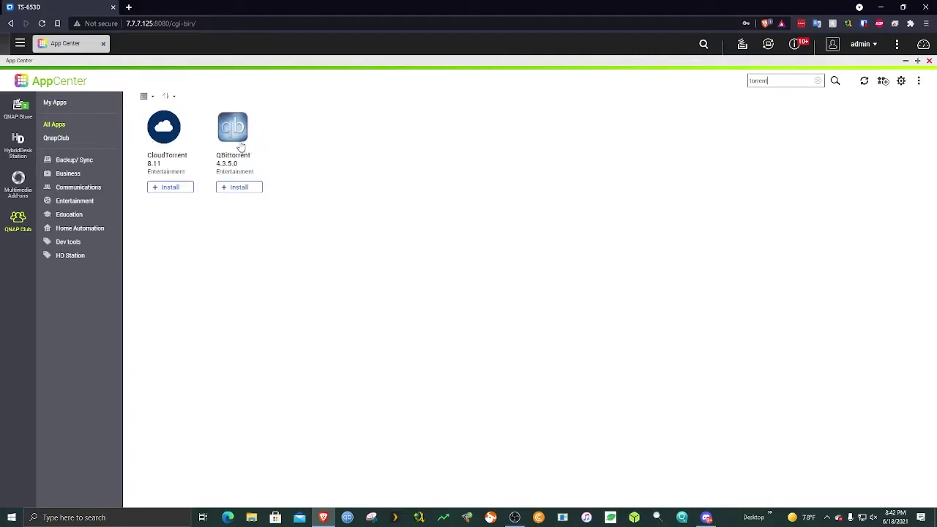
mouse_move(238, 188)
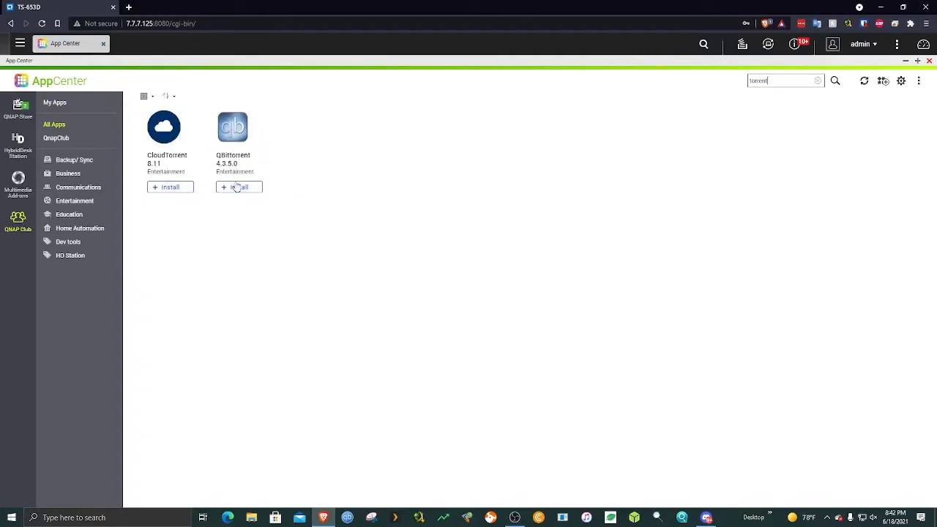
click(239, 188)
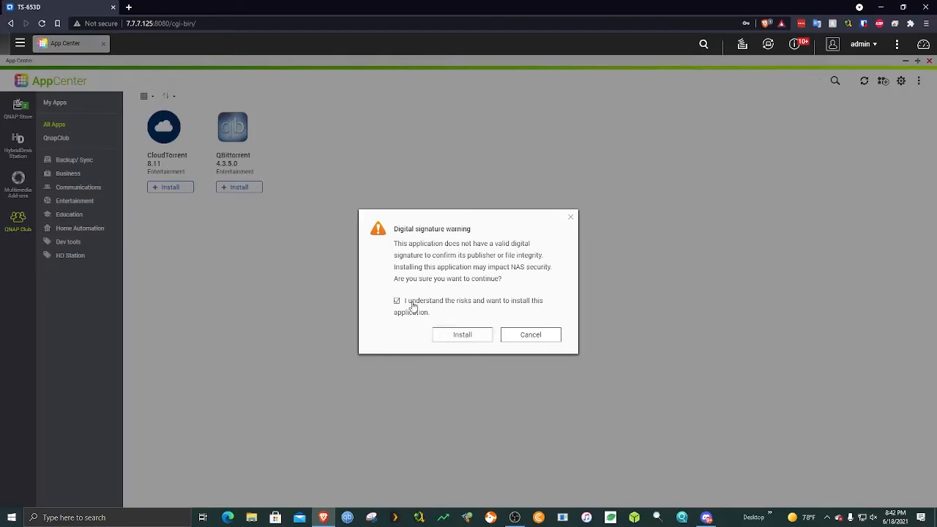
click(462, 334)
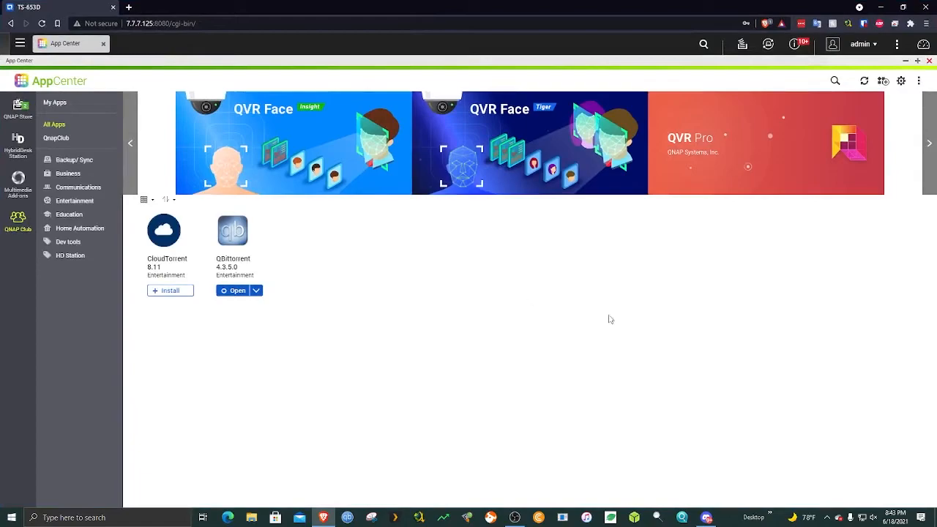
- Launch the installed qBittorrent web interface in a new tab
click(255, 290)
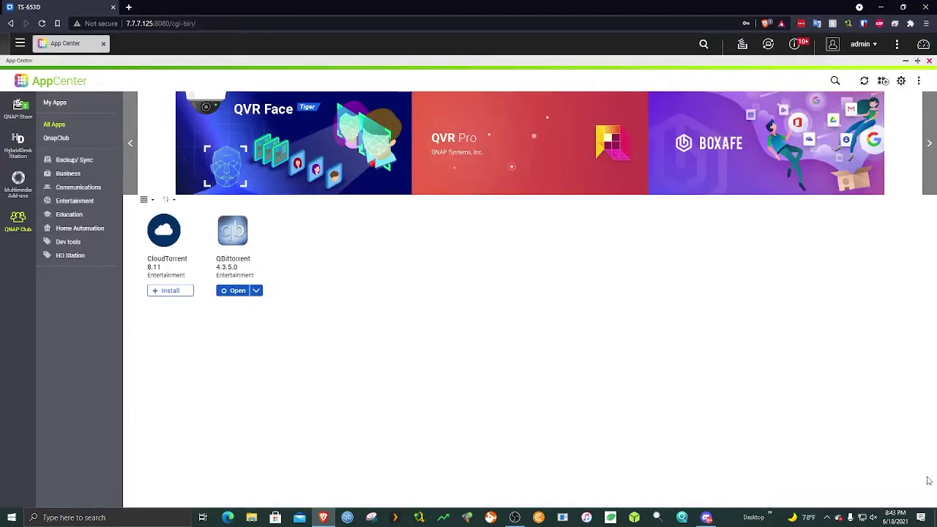
click(232, 289)
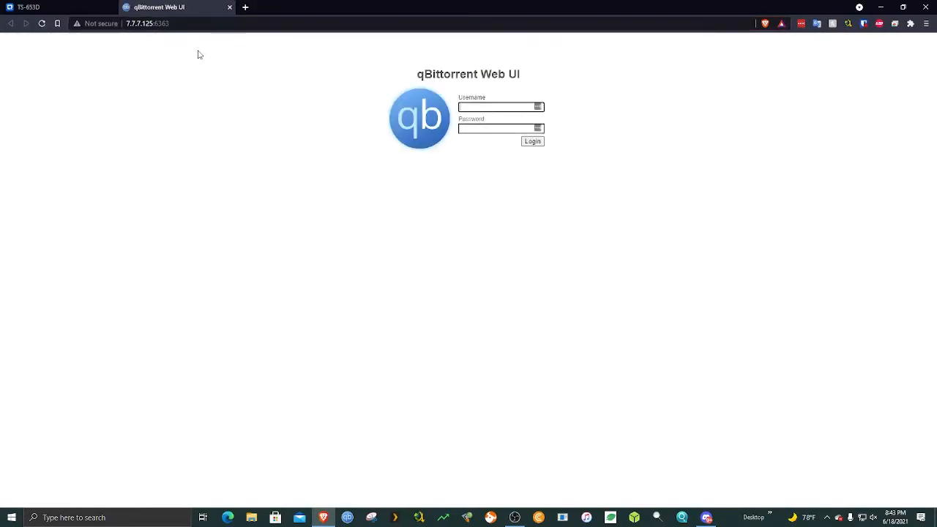
click(147, 23)
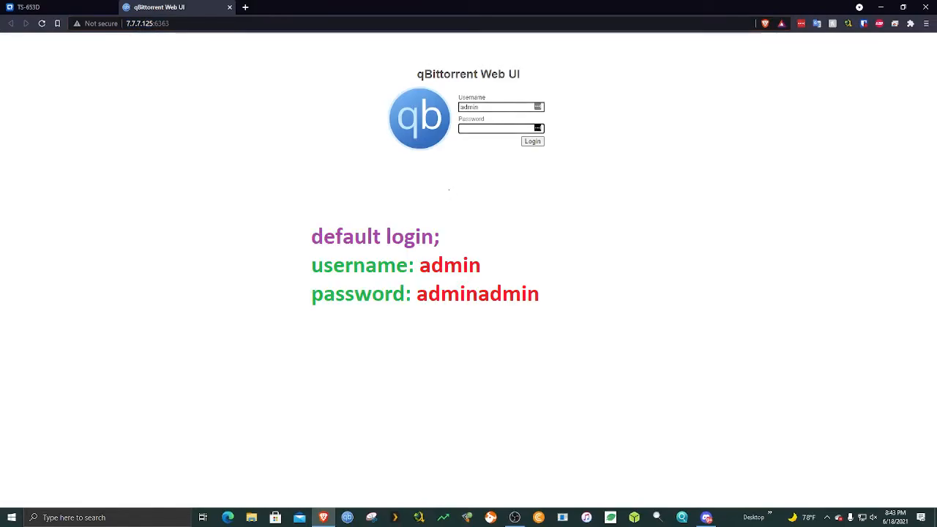
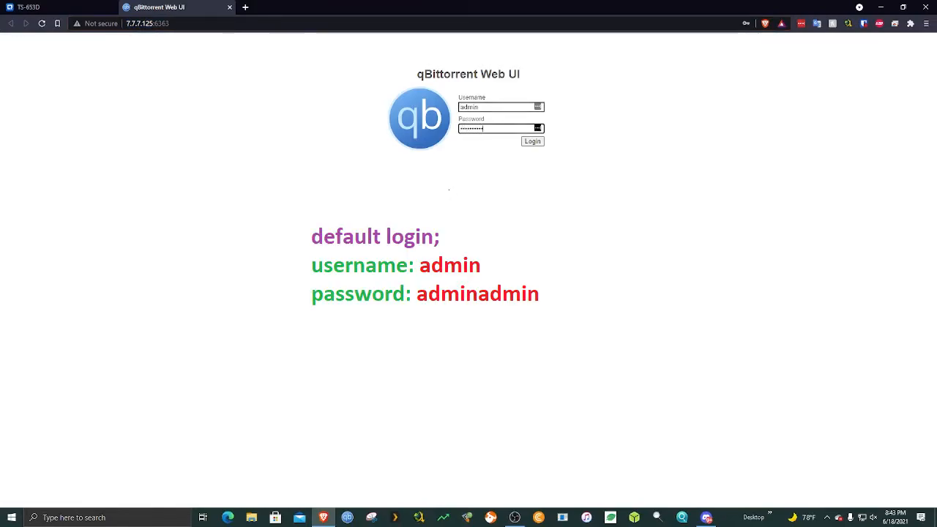
click(533, 141)
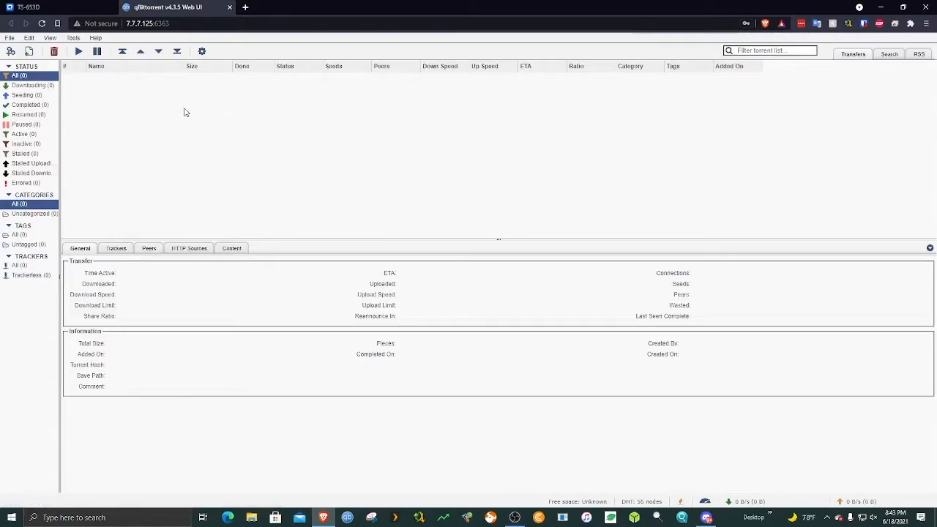
mouse_move(108, 59)
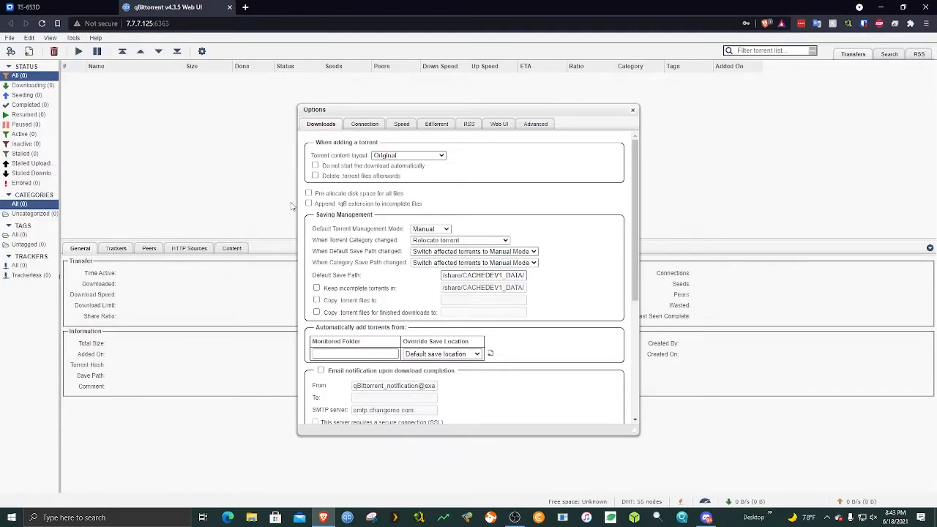
- Review the Web UI options down to the admin authentication settings
click(498, 123)
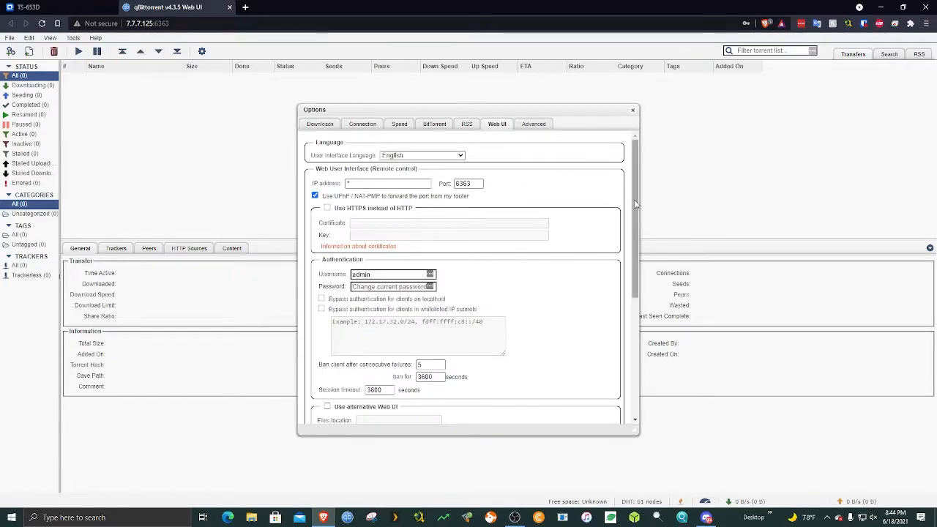
scroll(down, 3)
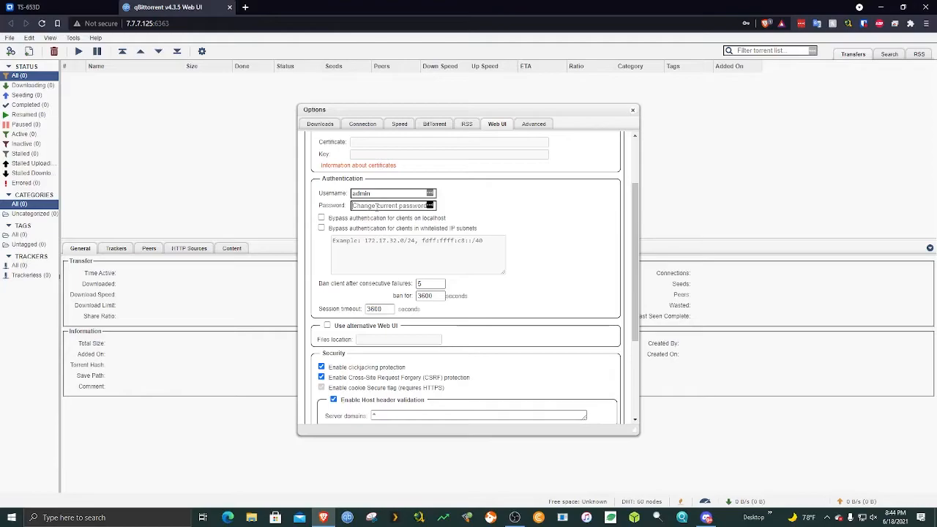
scroll(down, 3)
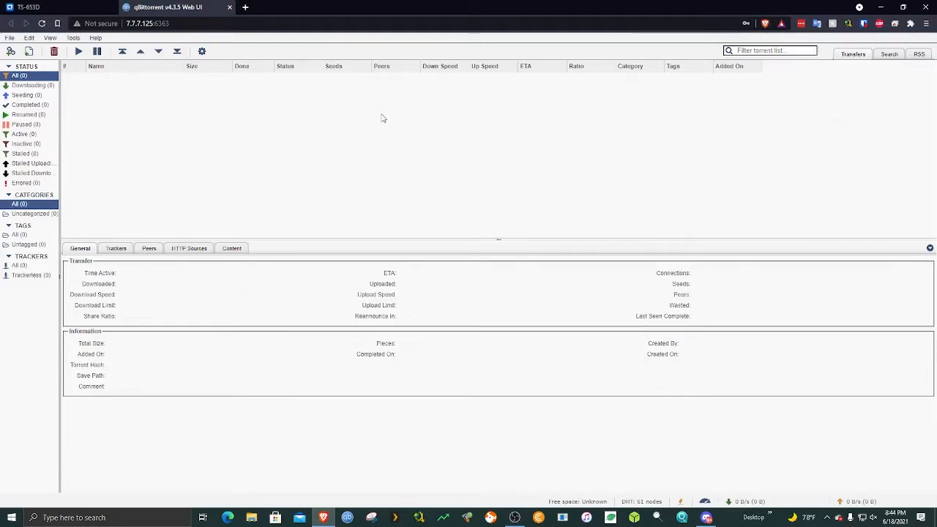
- Log out and back in as admin with the new password, declining the password manager
click(9, 38)
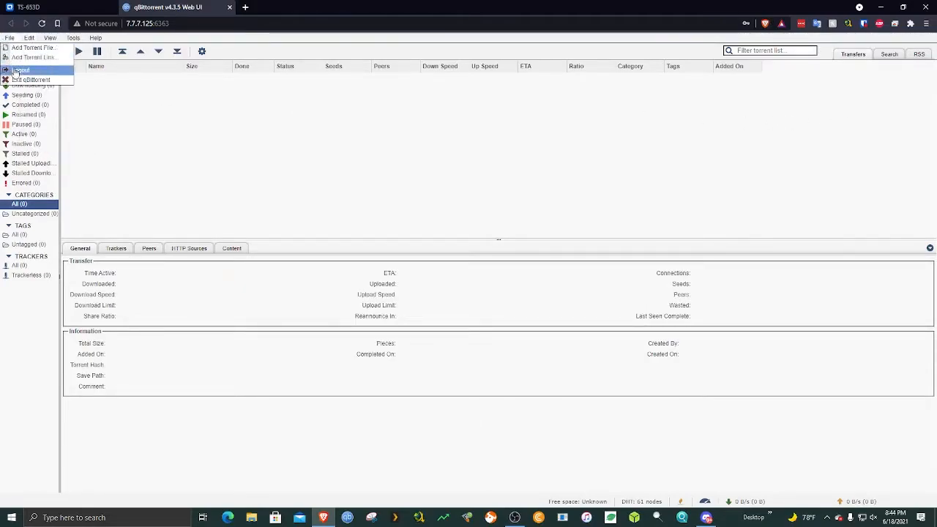
click(29, 71)
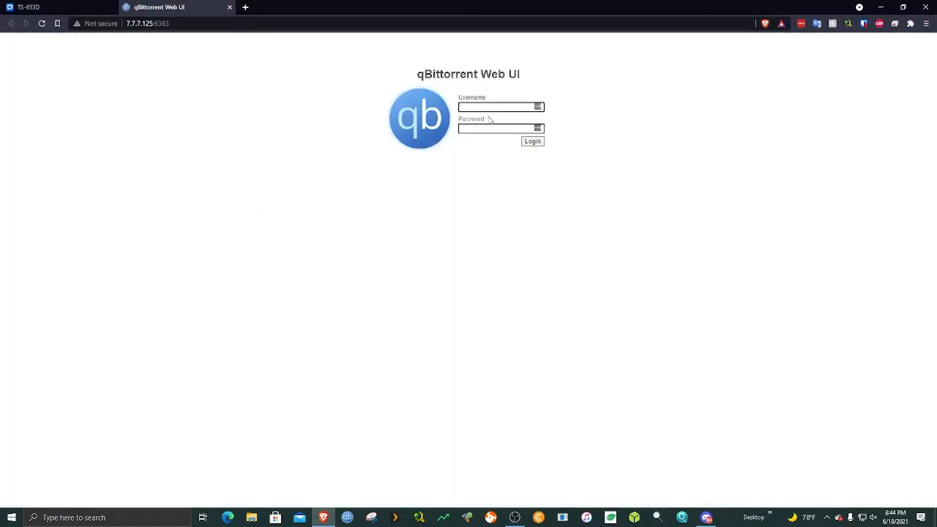
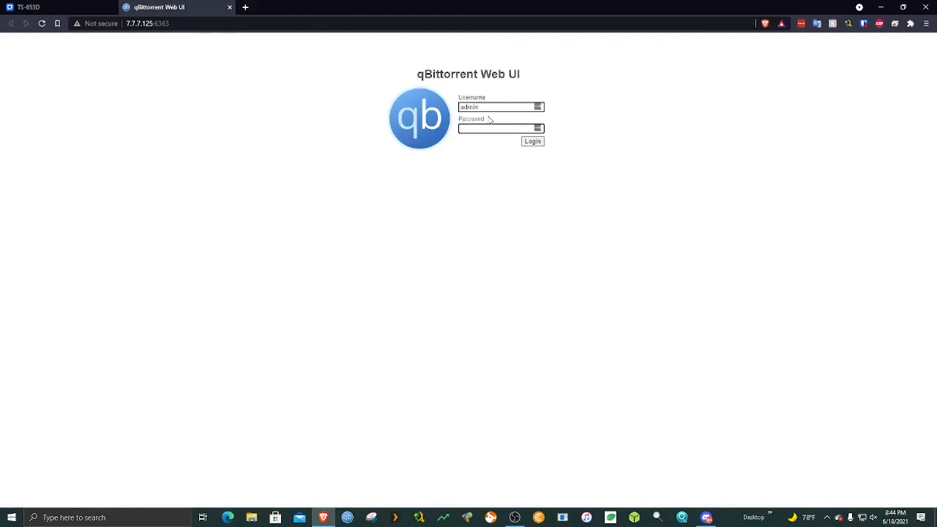
click(533, 140)
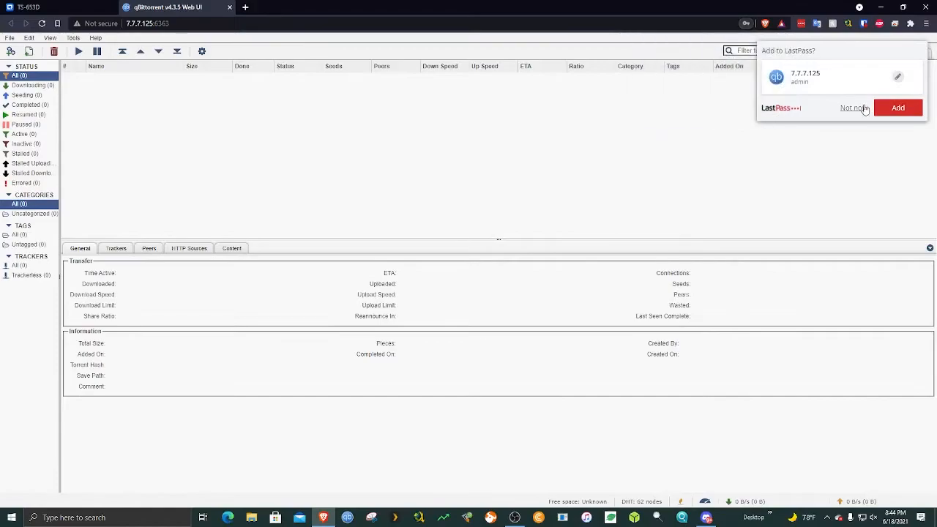
click(73, 38)
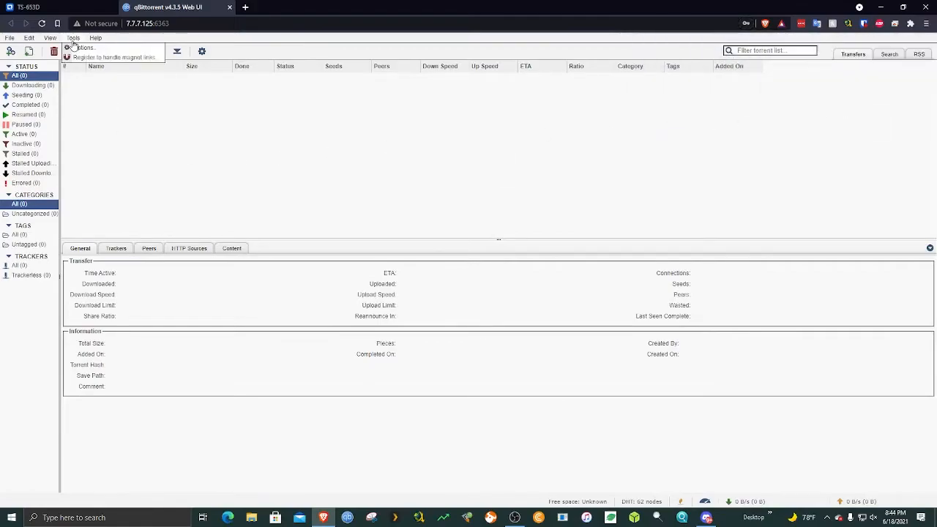
- Select the current default save path in the Downloads options
click(85, 45)
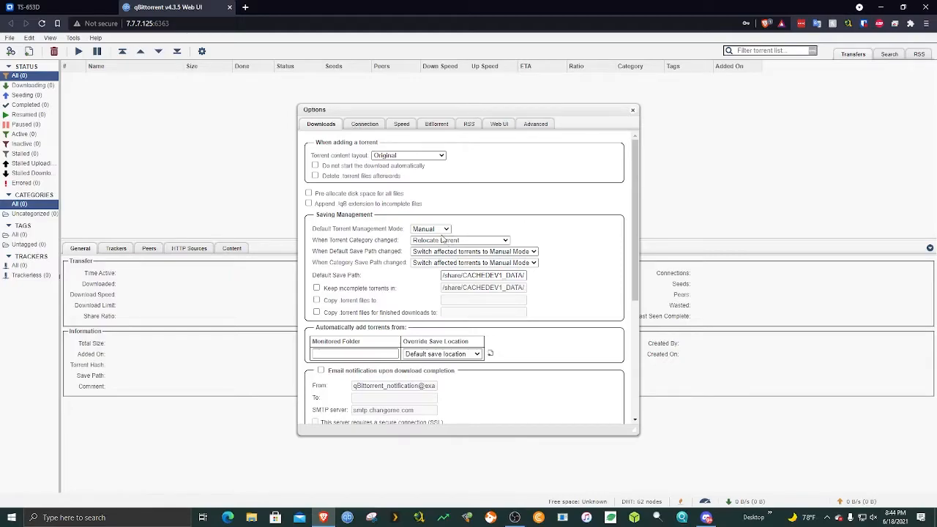
triple_click(483, 276)
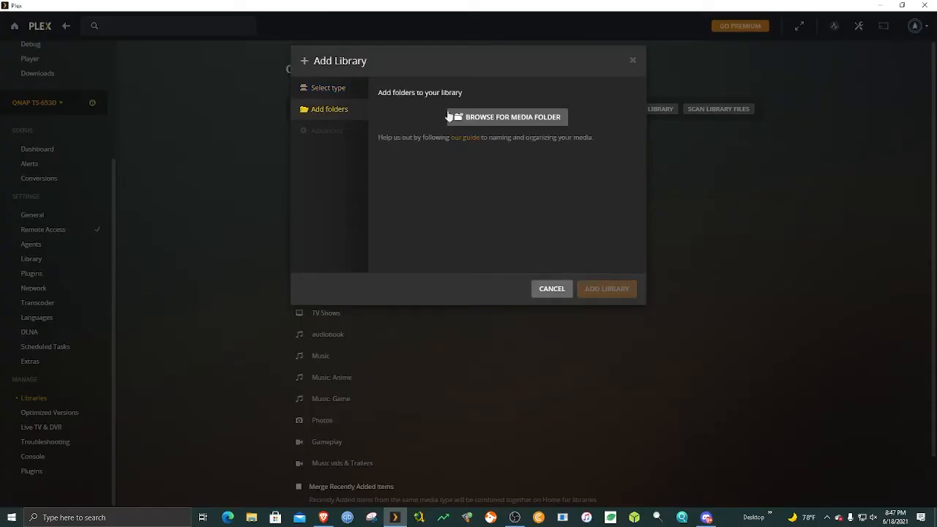
- Browse Plex's media folders into /share/CACHEDEV1_DATA to locate the Download folder
click(507, 117)
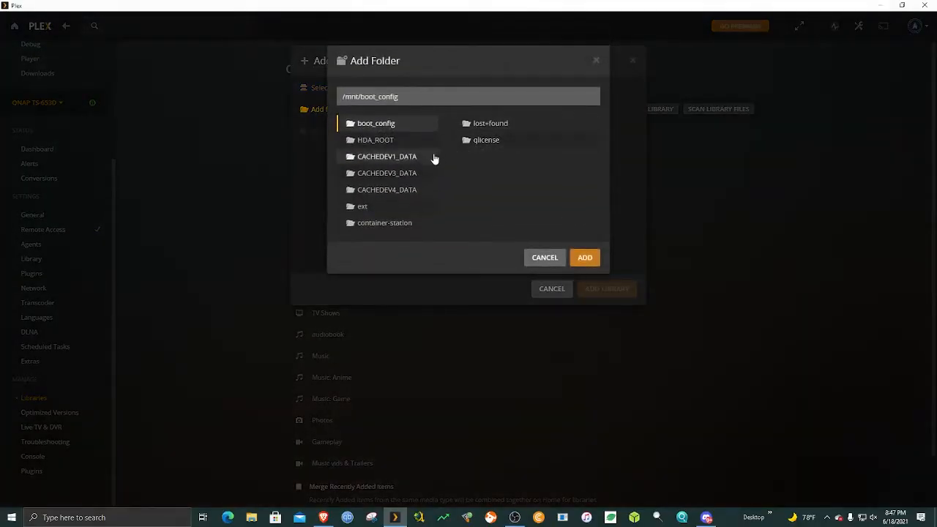
click(385, 155)
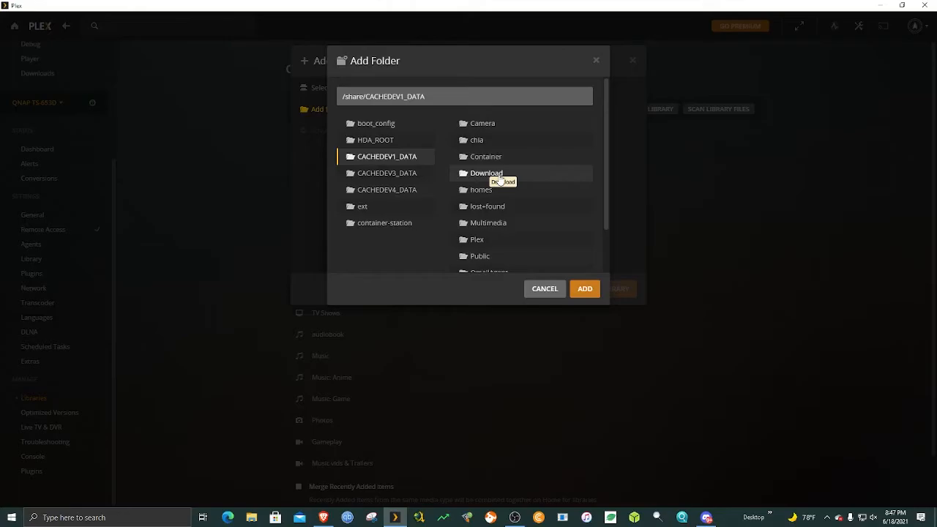
mouse_move(407, 161)
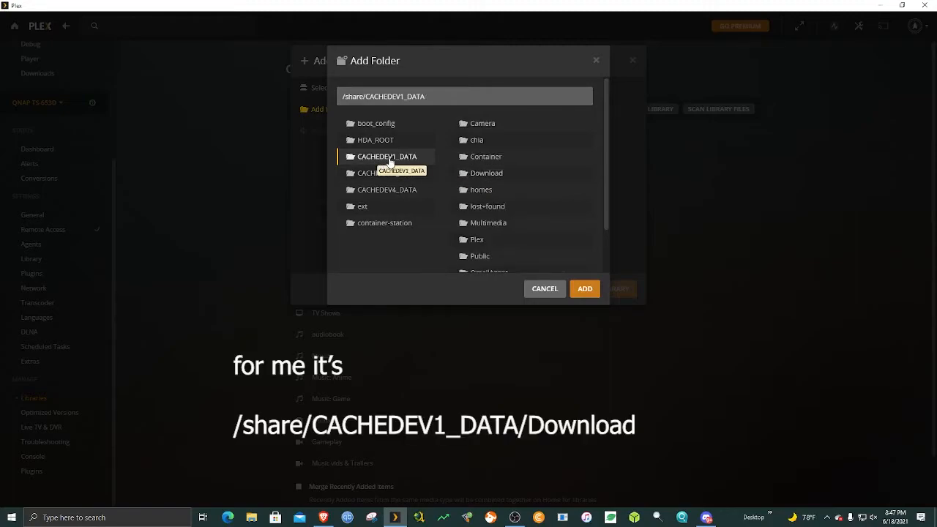
mouse_move(486, 173)
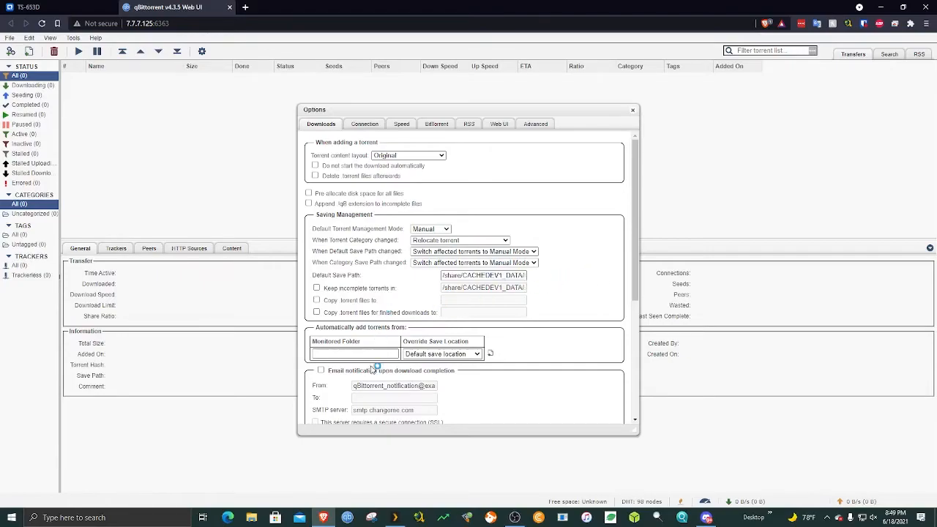
- Save /share/CACHEDEV1_DATA/Download as qBittorrent's default save path
click(12, 38)
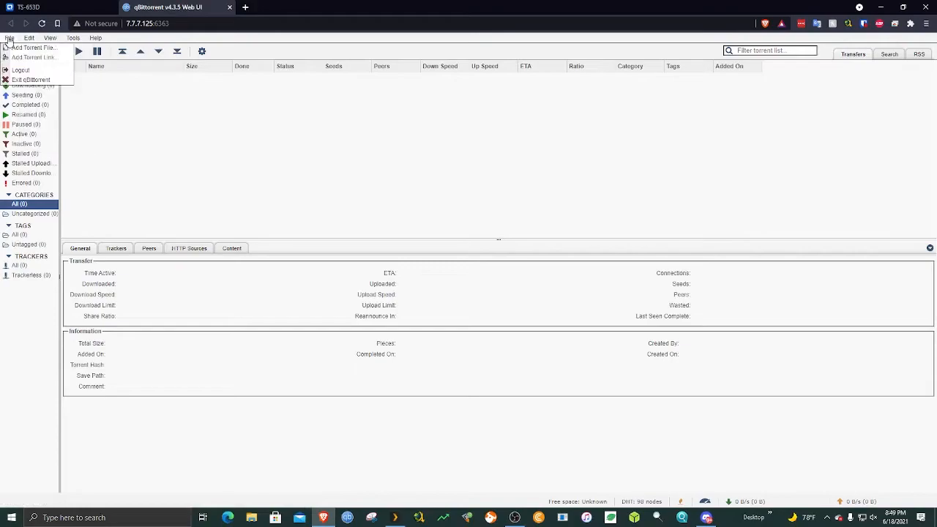
click(70, 38)
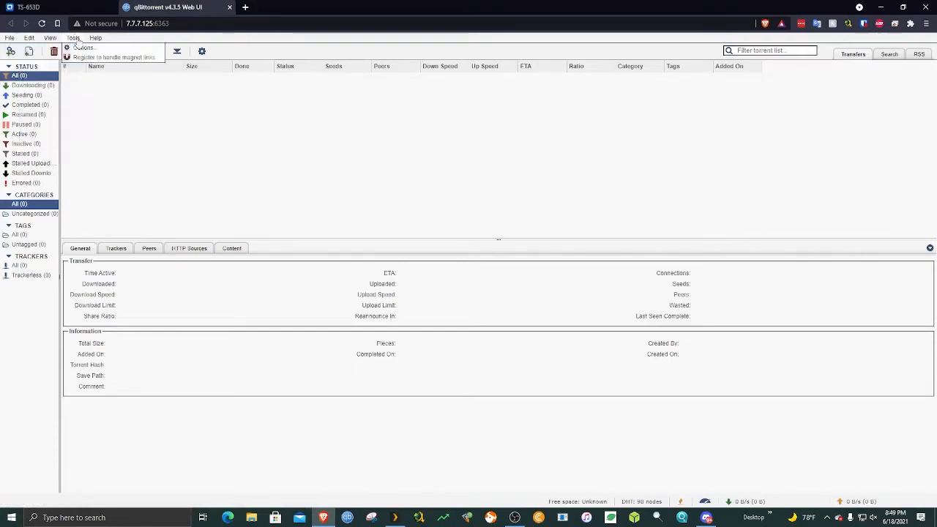
click(85, 47)
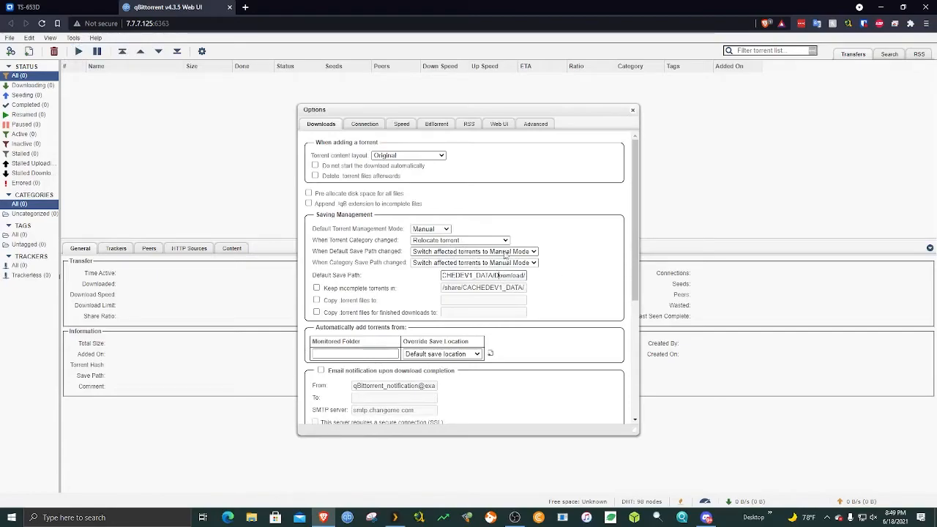
click(633, 110)
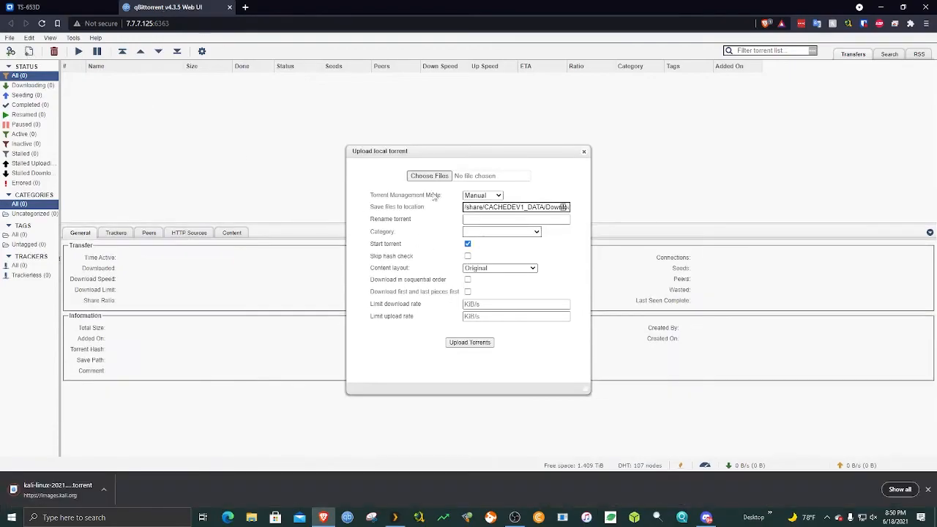
- Start adding a local torrent file, browsing to the Desktop files
click(429, 176)
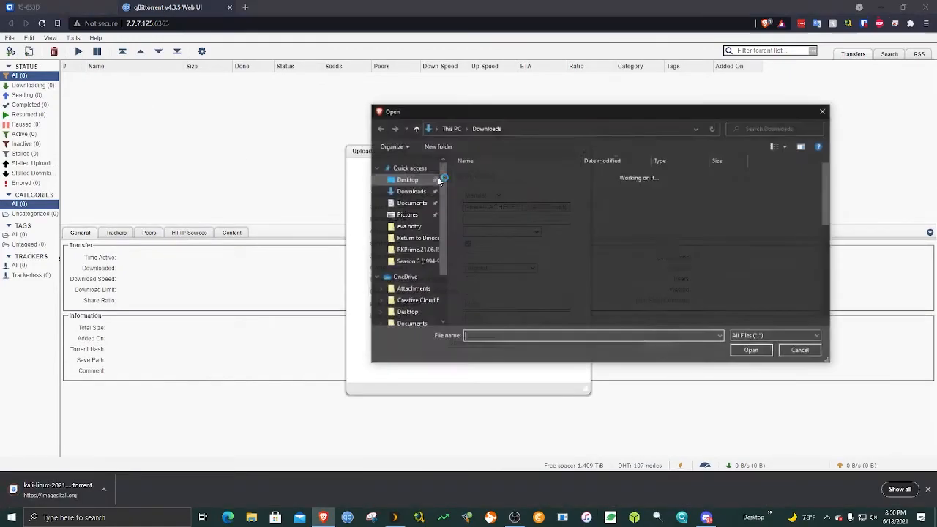
click(406, 179)
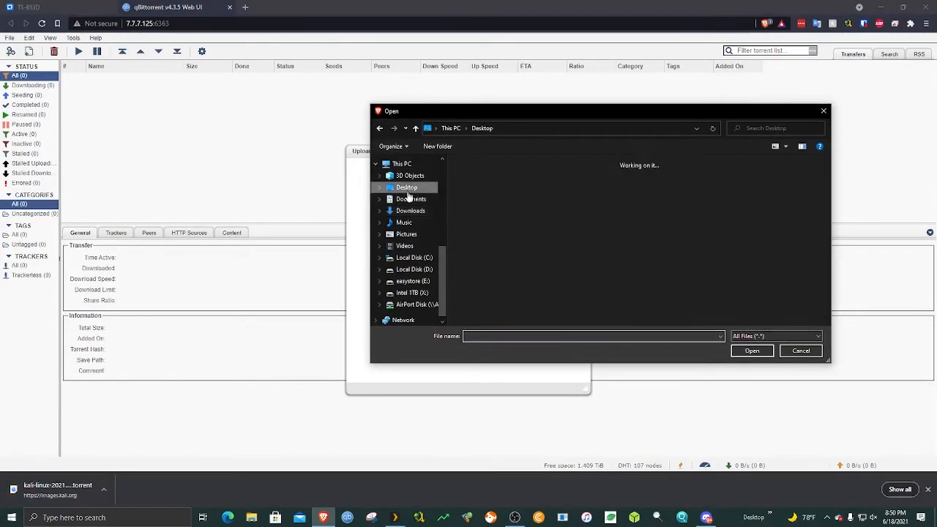
click(407, 188)
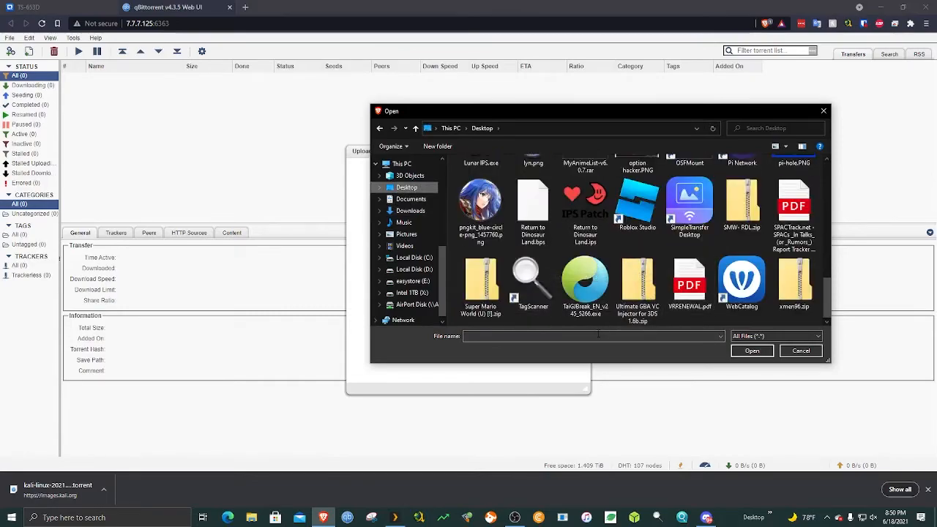